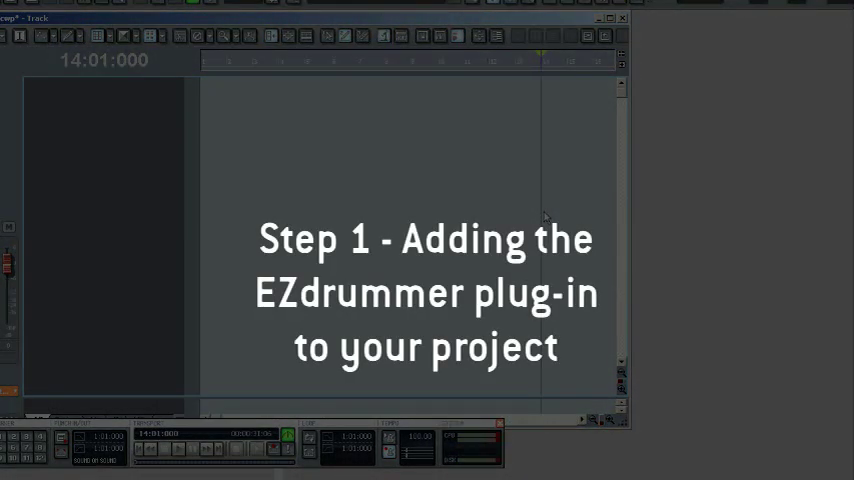
pyautogui.moveTo(248, 232)
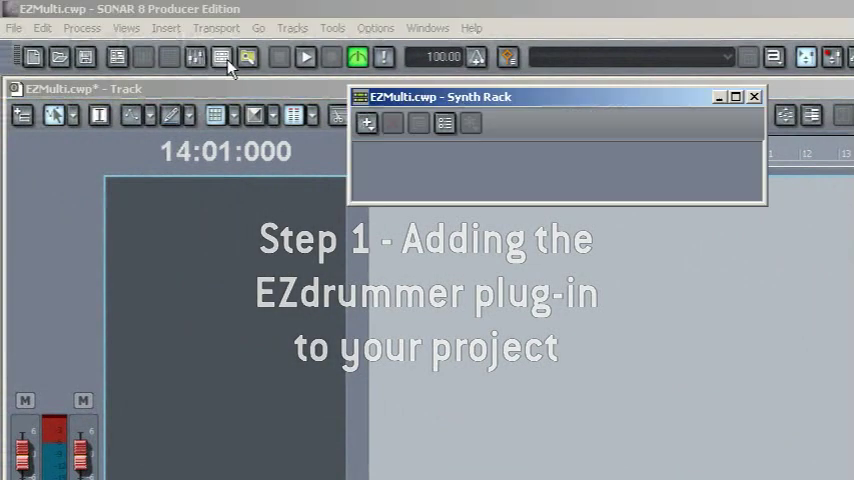
# Insert EZdrummer as a new soft synth from the Synth Rack.
pyautogui.click(368, 122)
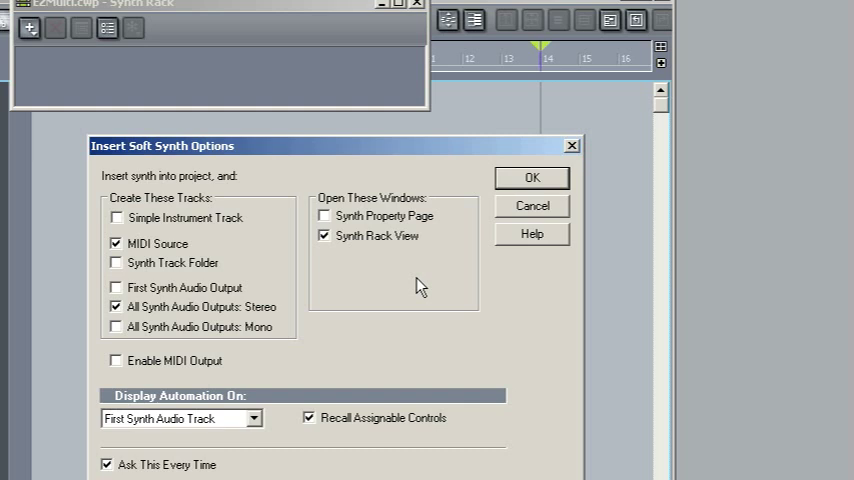
pyautogui.moveTo(274, 292)
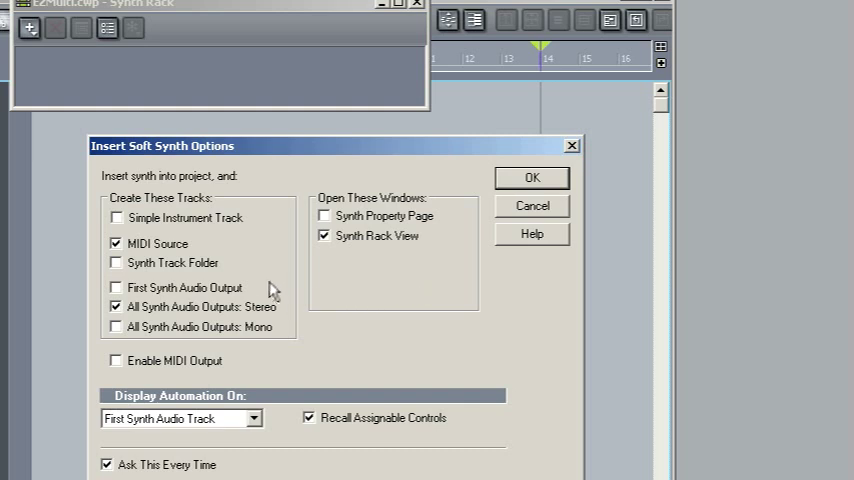
pyautogui.moveTo(170, 256)
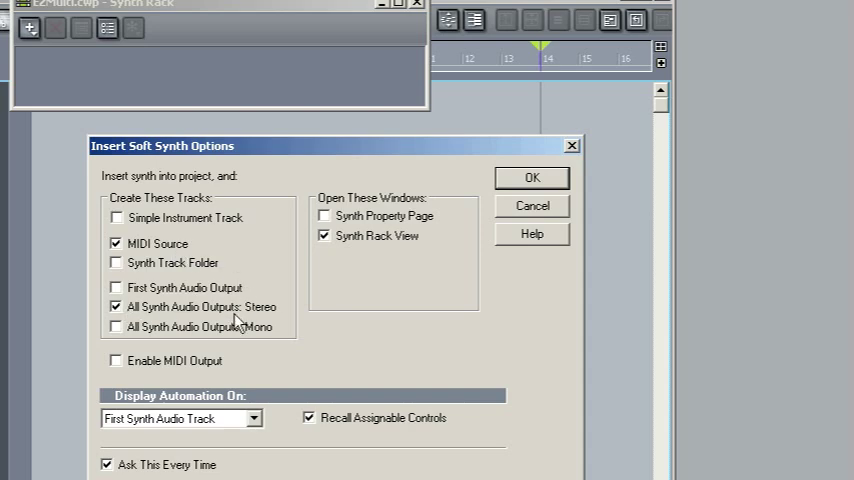
# Enable All Synth Audio Outputs: Stereo so each output gets its own track.
pyautogui.click(532, 176)
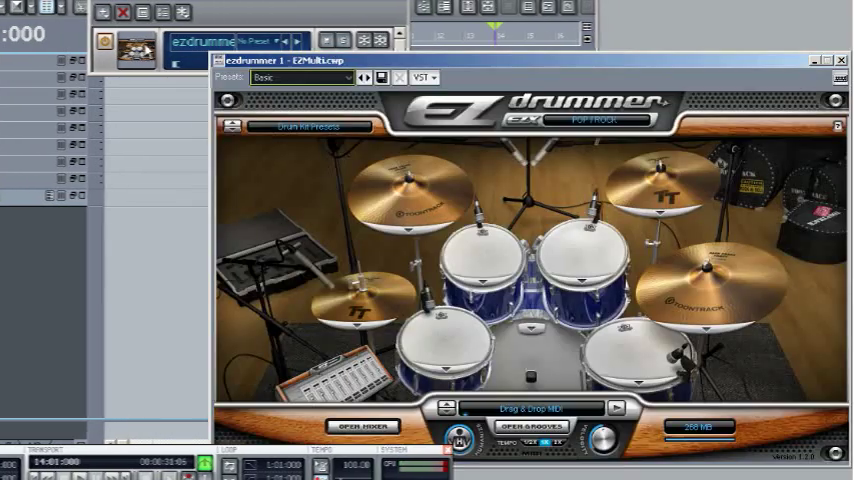
# Review the kit mixer's channel output assignments, then switch to the groove library browser.
pyautogui.click(362, 426)
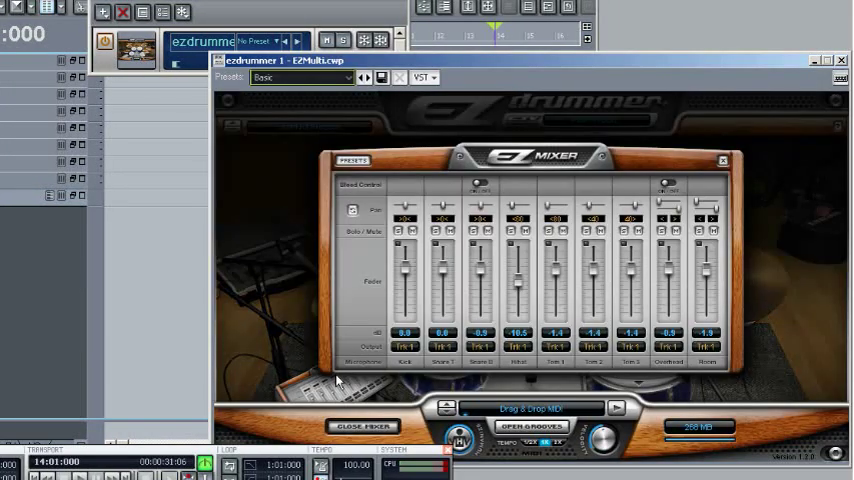
pyautogui.moveTo(418, 350)
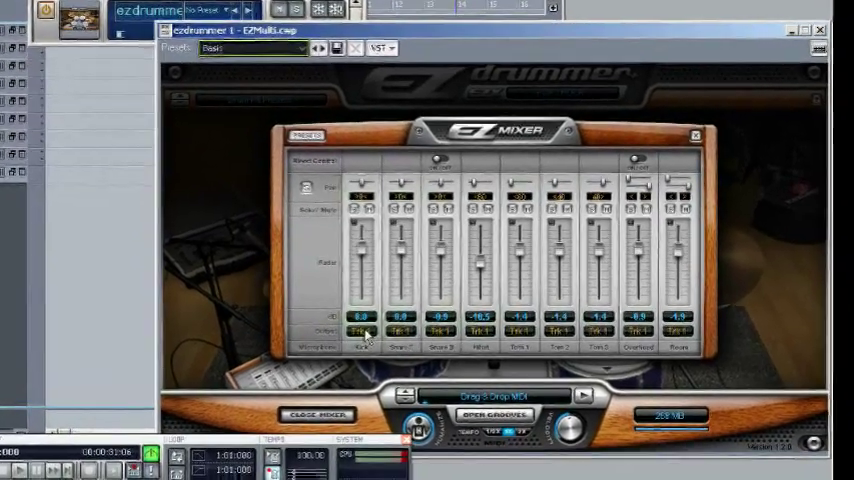
pyautogui.click(356, 324)
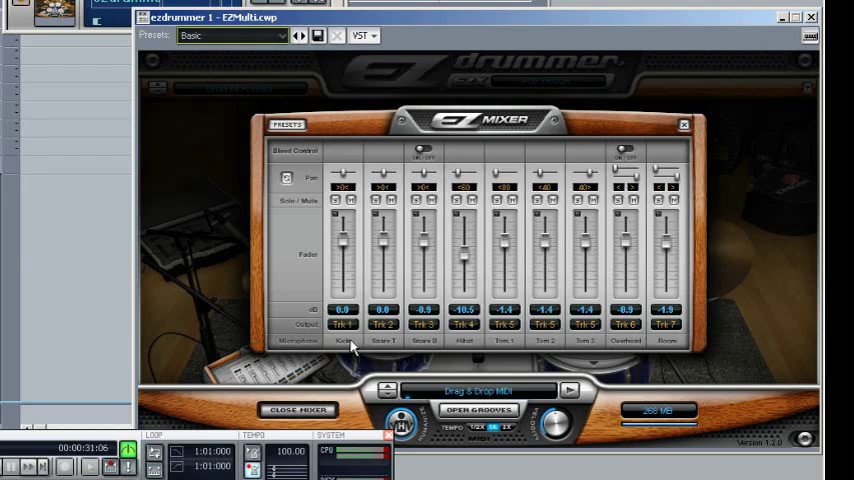
pyautogui.moveTo(376, 330)
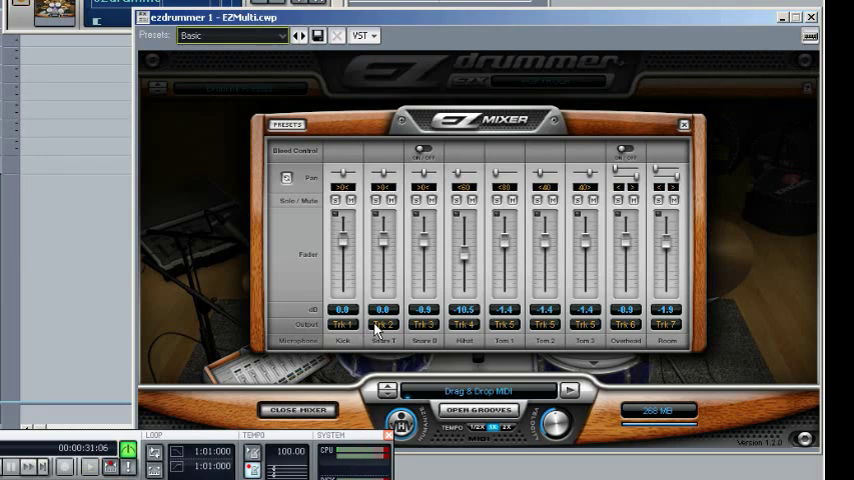
pyautogui.moveTo(548, 336)
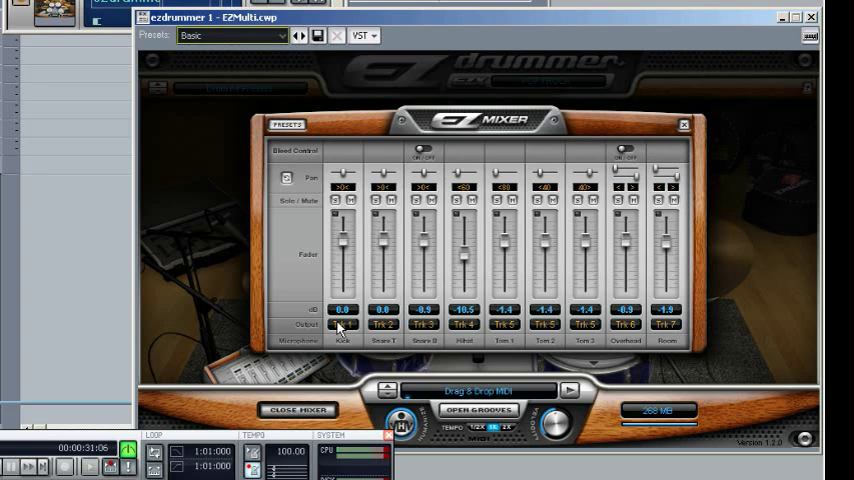
pyautogui.click(344, 324)
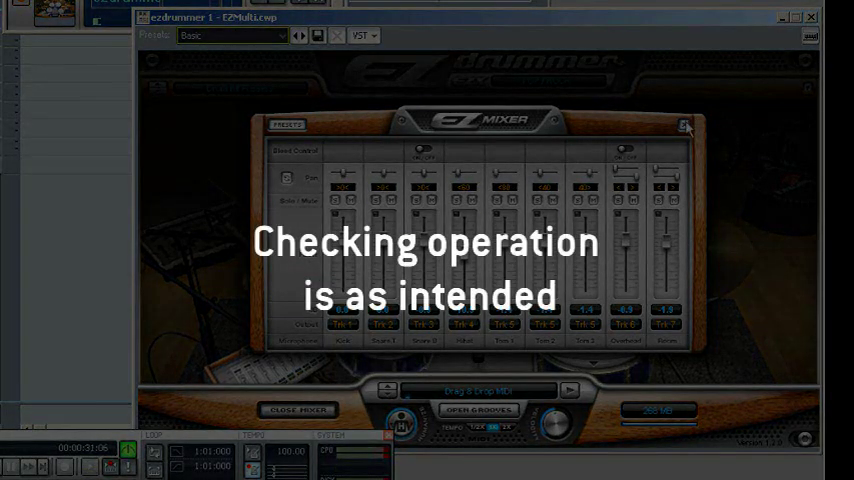
pyautogui.click(684, 126)
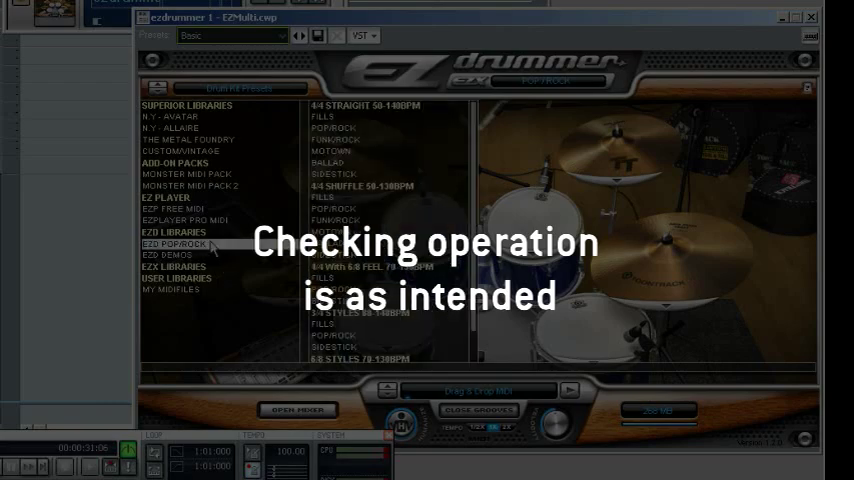
# Select POP/ROCK Groove 01 under 4/4 Straight with a playing variation.
pyautogui.click(334, 128)
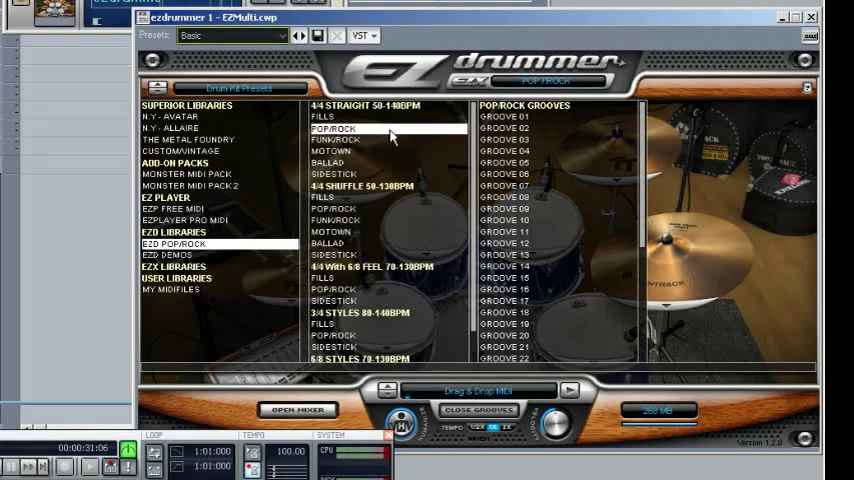
pyautogui.click(504, 116)
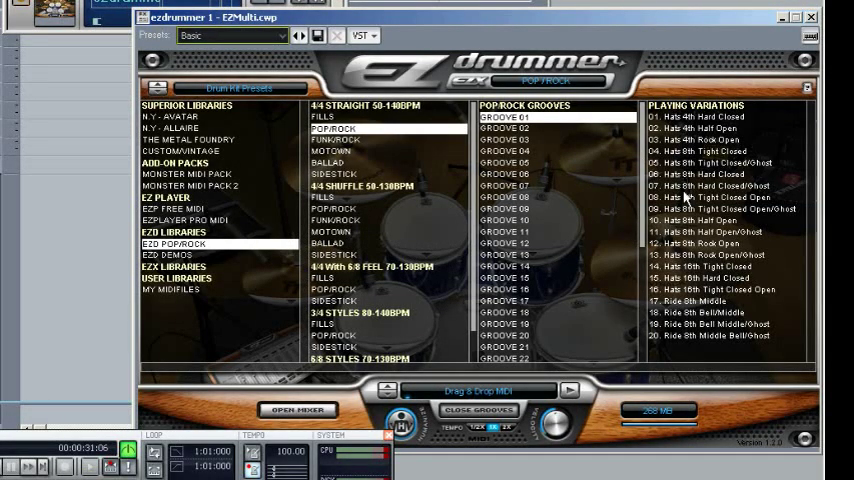
pyautogui.click(720, 208)
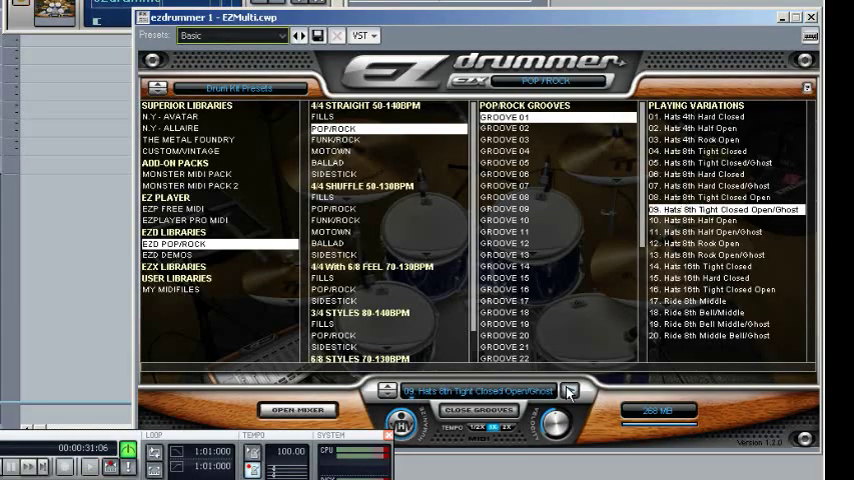